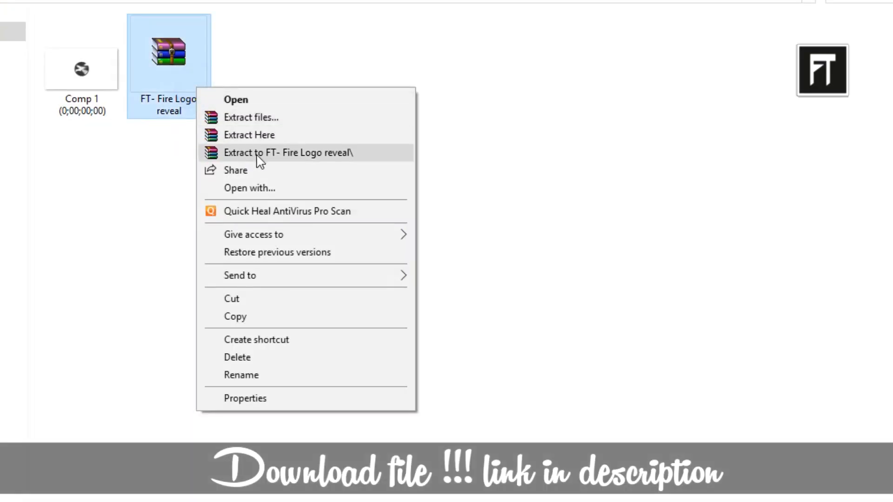
# Step: Extract the FT- Fire Logo reveal archive into its own folder
pyautogui.click(287, 152)
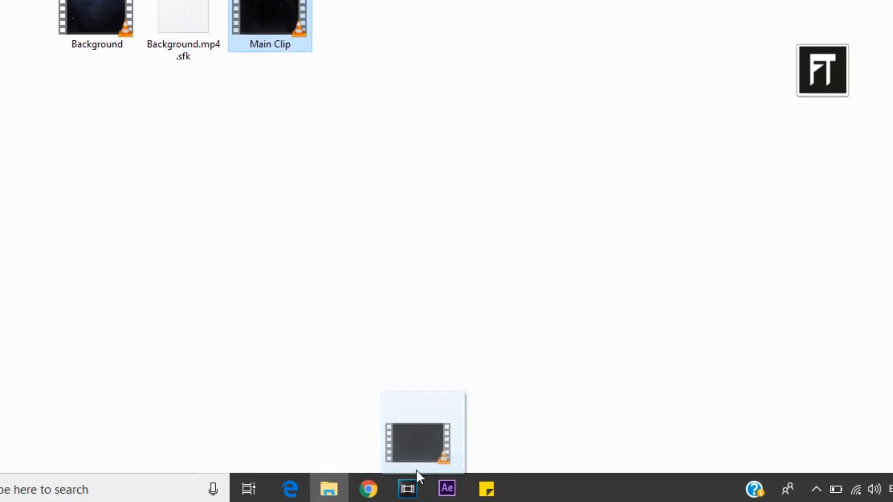
pyautogui.click(408, 488)
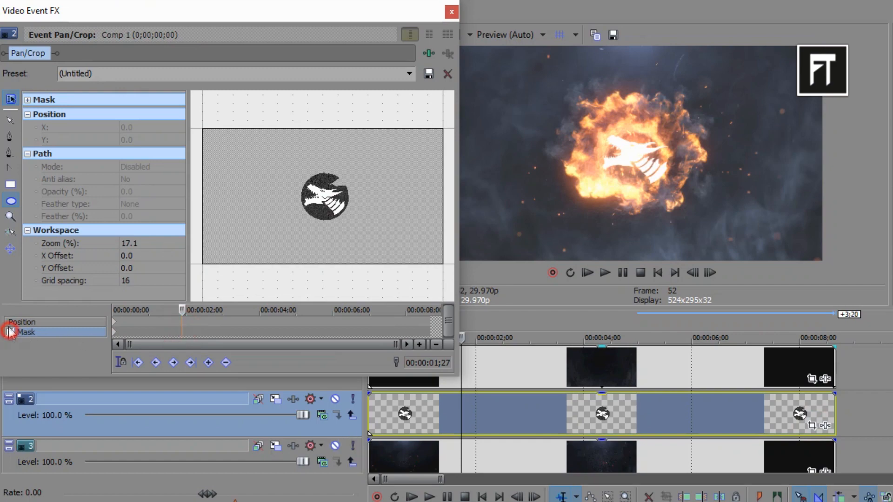
# Step: Enable a Positive mask on the logo event and draw a tiny oval at its centre
pyautogui.click(9, 332)
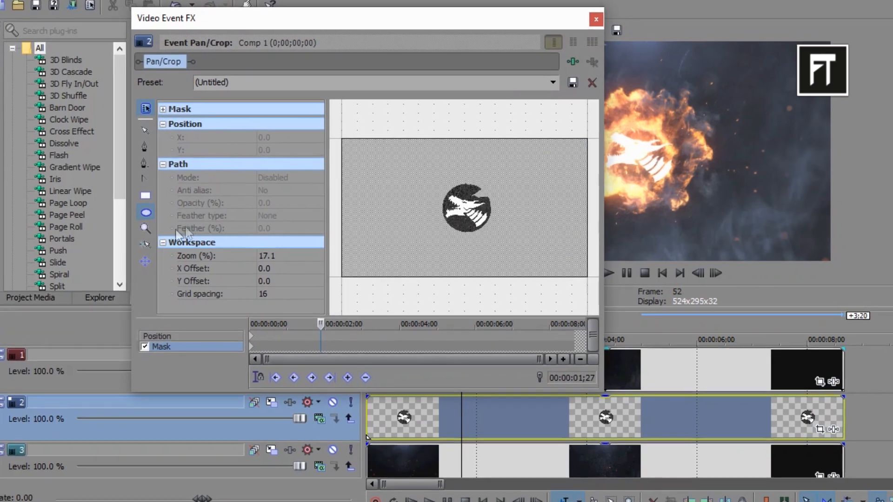
pyautogui.moveTo(365, 18); pyautogui.dragTo(356, 6)
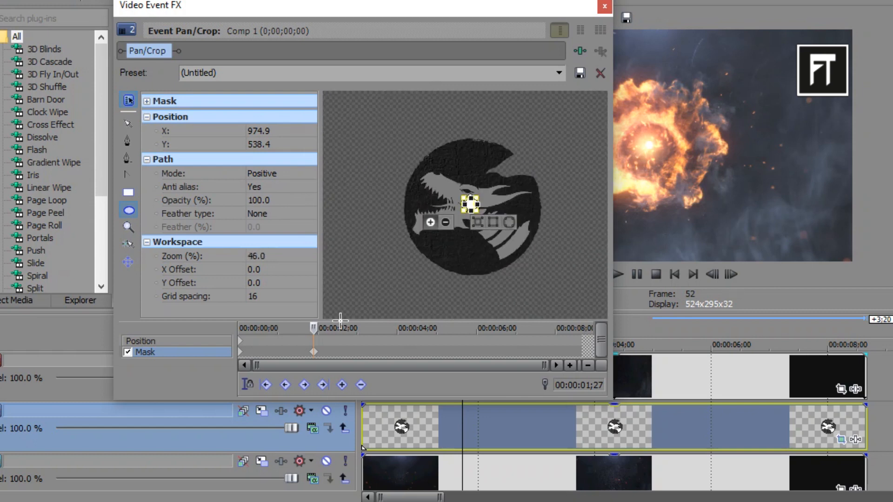
# Step: Add a second mask keyframe at 00:00:03;00 with a large circle enclosing the whole logo
pyautogui.rightClick(313, 350)
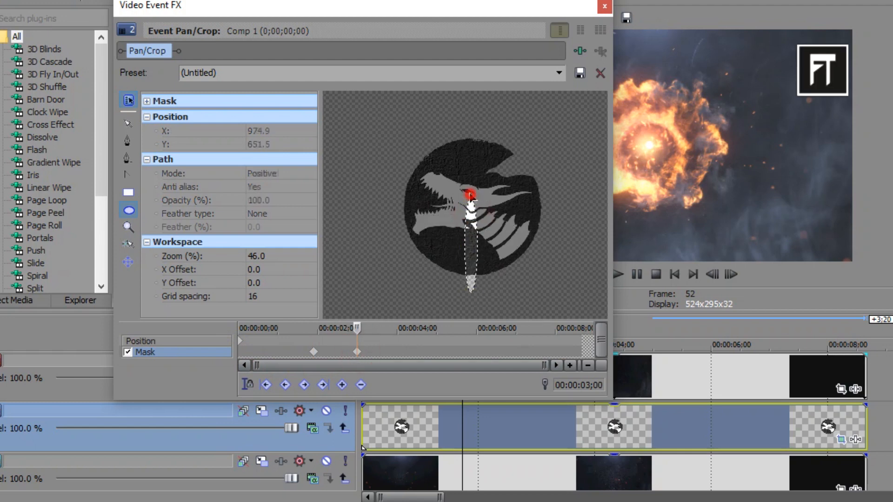
pyautogui.rightClick(469, 198)
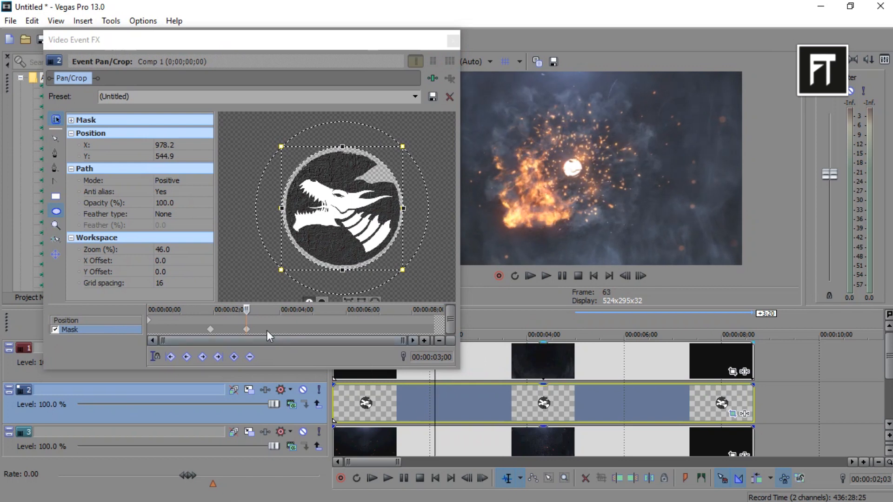
# Step: Drag the large-circle keyframe left next to the first so the reveal happens faster
pyautogui.click(213, 330)
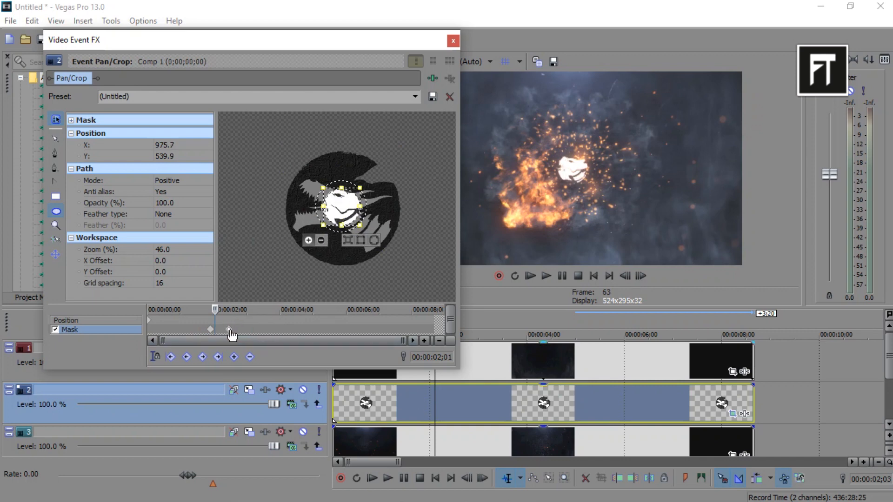
pyautogui.moveTo(230, 330); pyautogui.dragTo(207, 330)
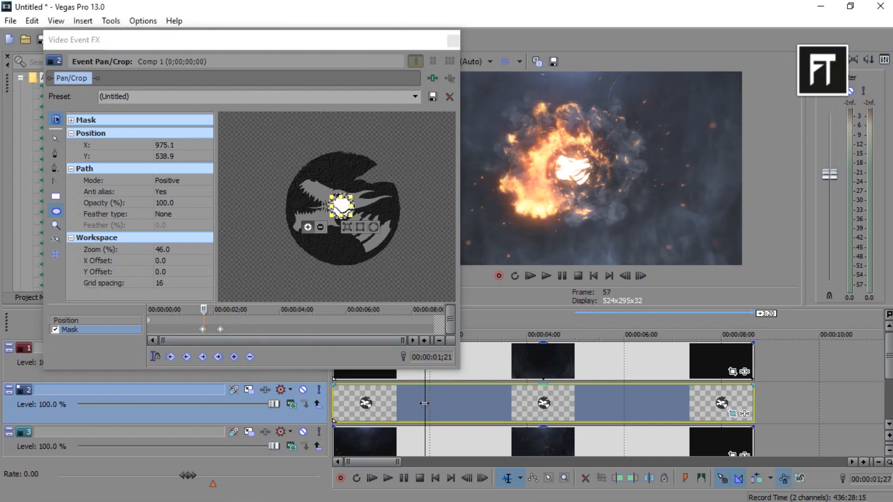
pyautogui.click(249, 330)
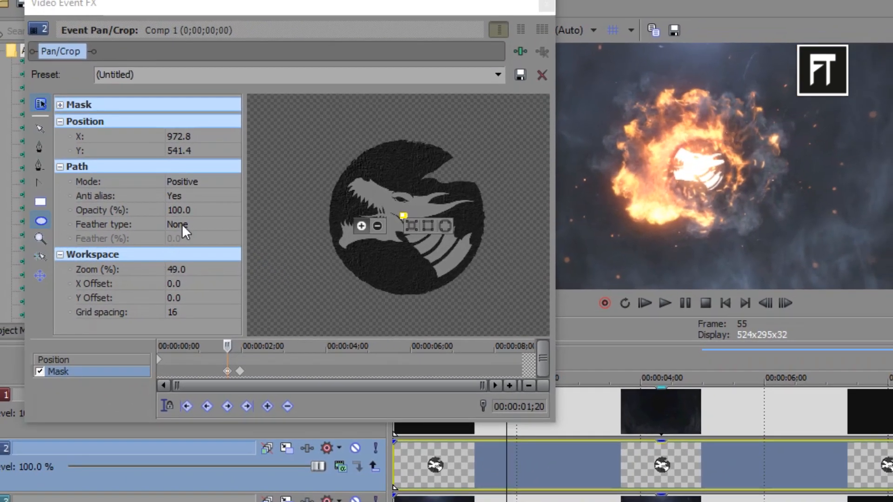
# Step: Feather the mask on Both sides at 30.0 percent
pyautogui.click(199, 224)
pyautogui.write('3')
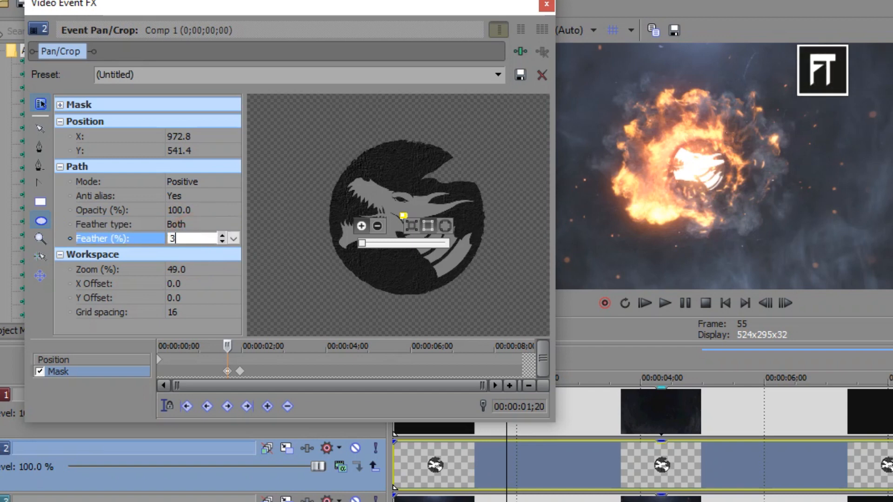
pyautogui.moveTo(360, 243); pyautogui.dragTo(412, 243)
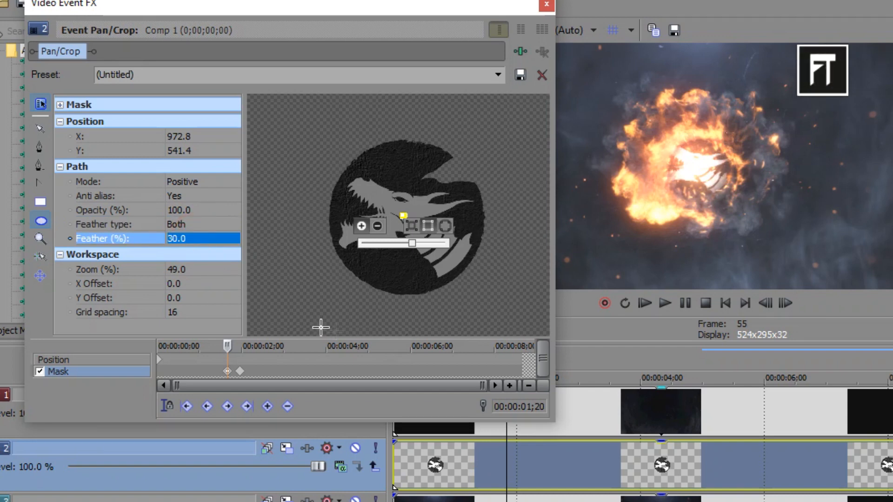